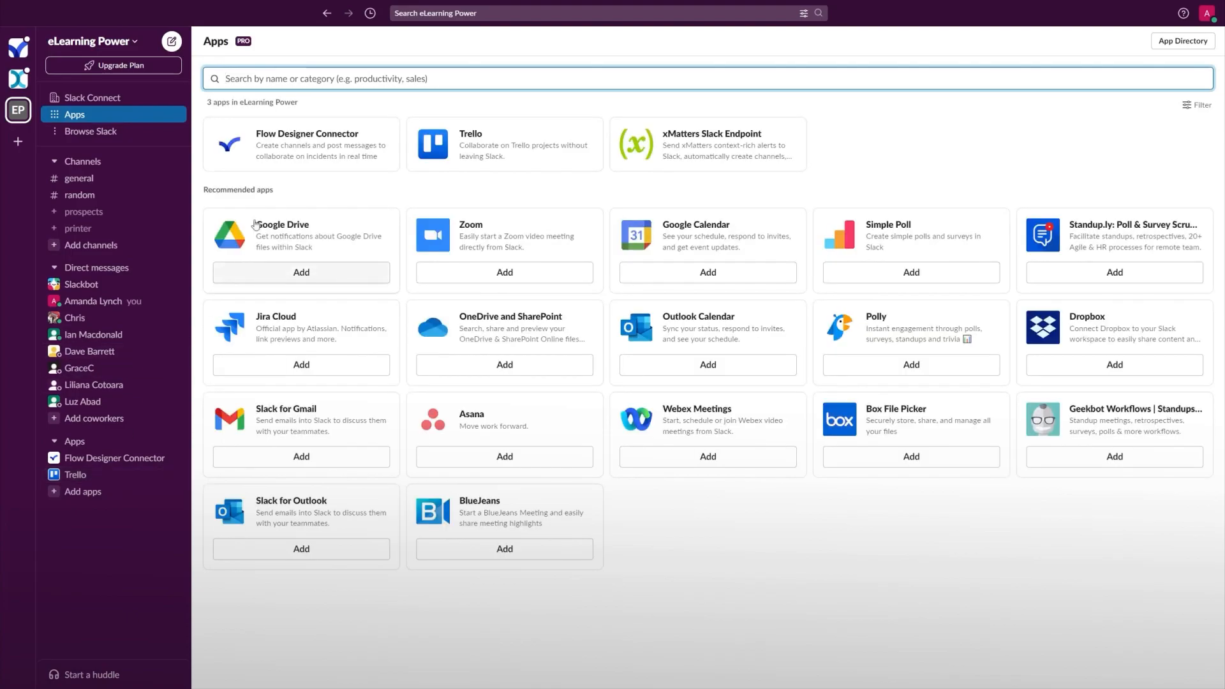
# Add the xMatters app, allow access, and connect it to company.xmatters.com
pyautogui.write('xmatters')
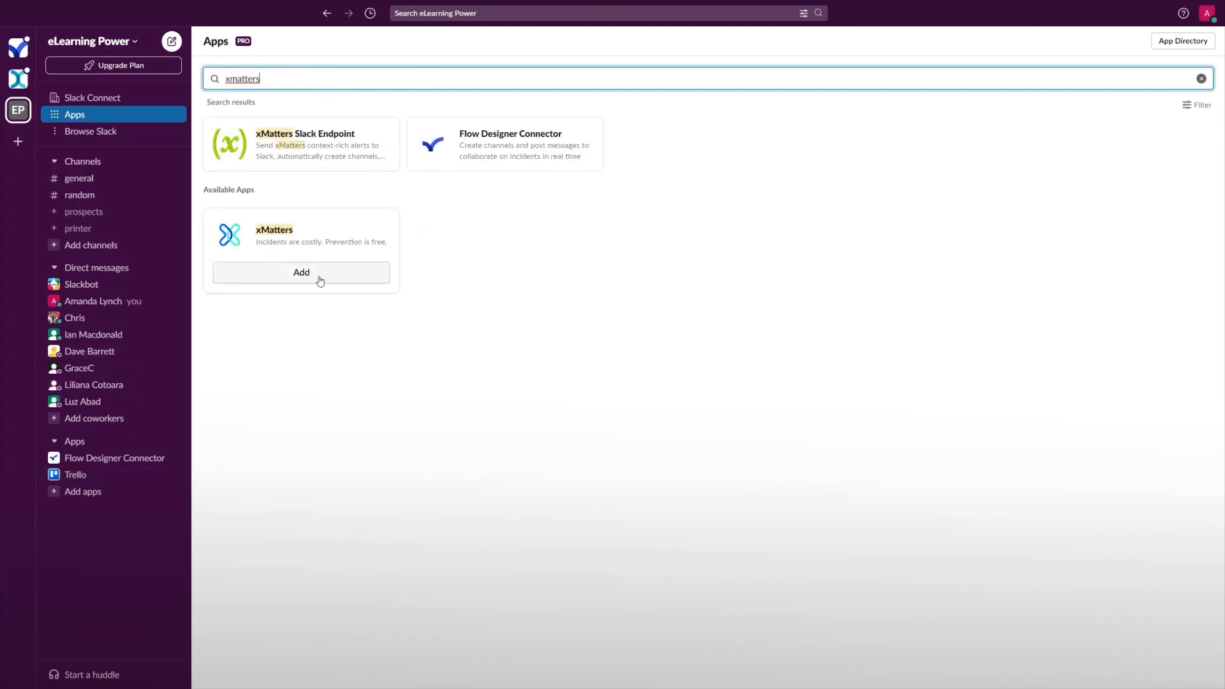
pyautogui.click(300, 271)
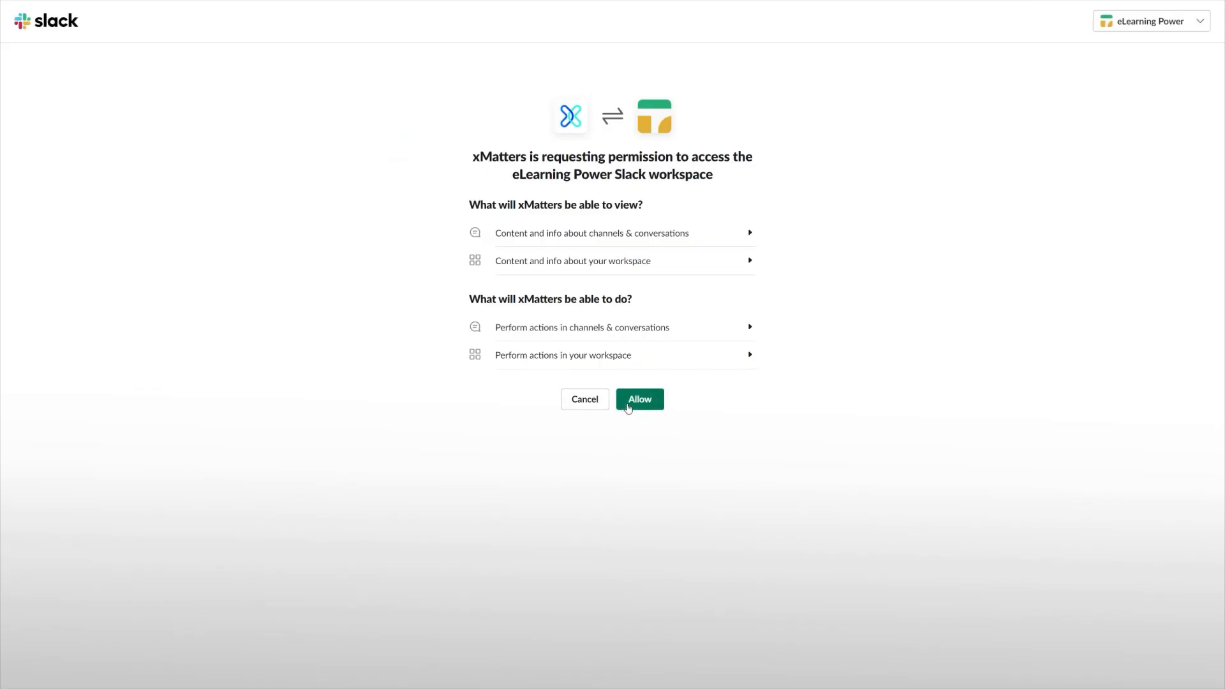
pyautogui.click(638, 400)
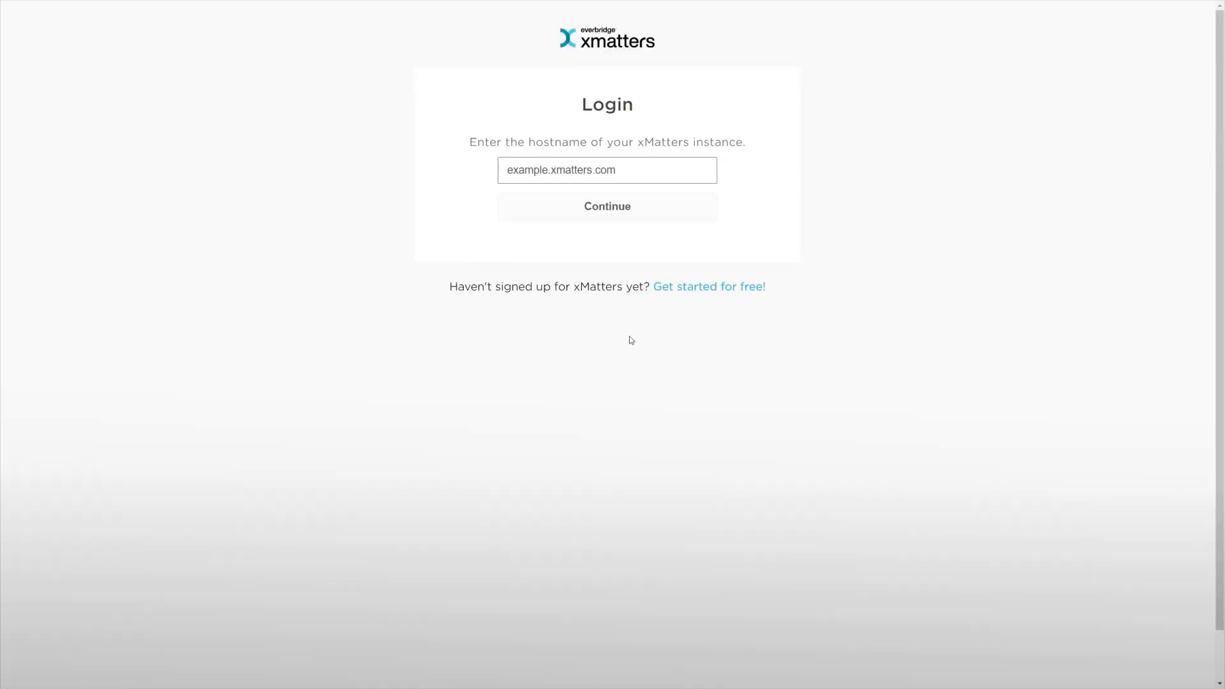
pyautogui.write('company.xmatters.com')
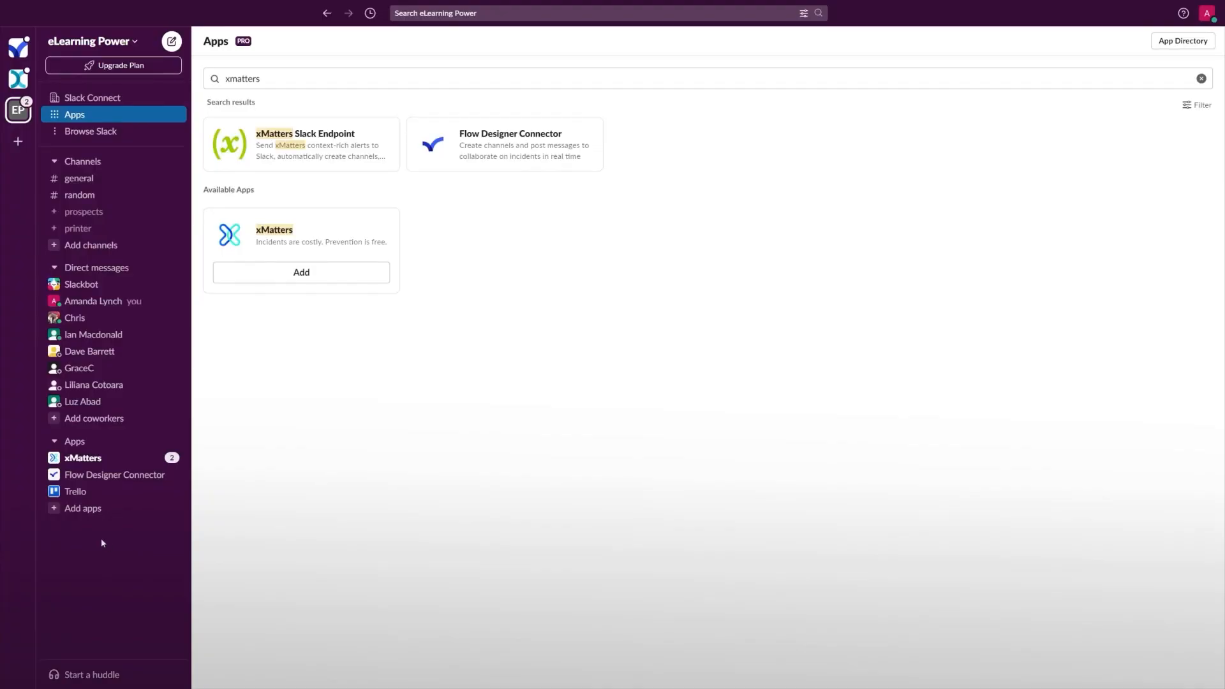
# Register Slack as an xMatters device from the app's Home with the chosen device name
pyautogui.click(82, 458)
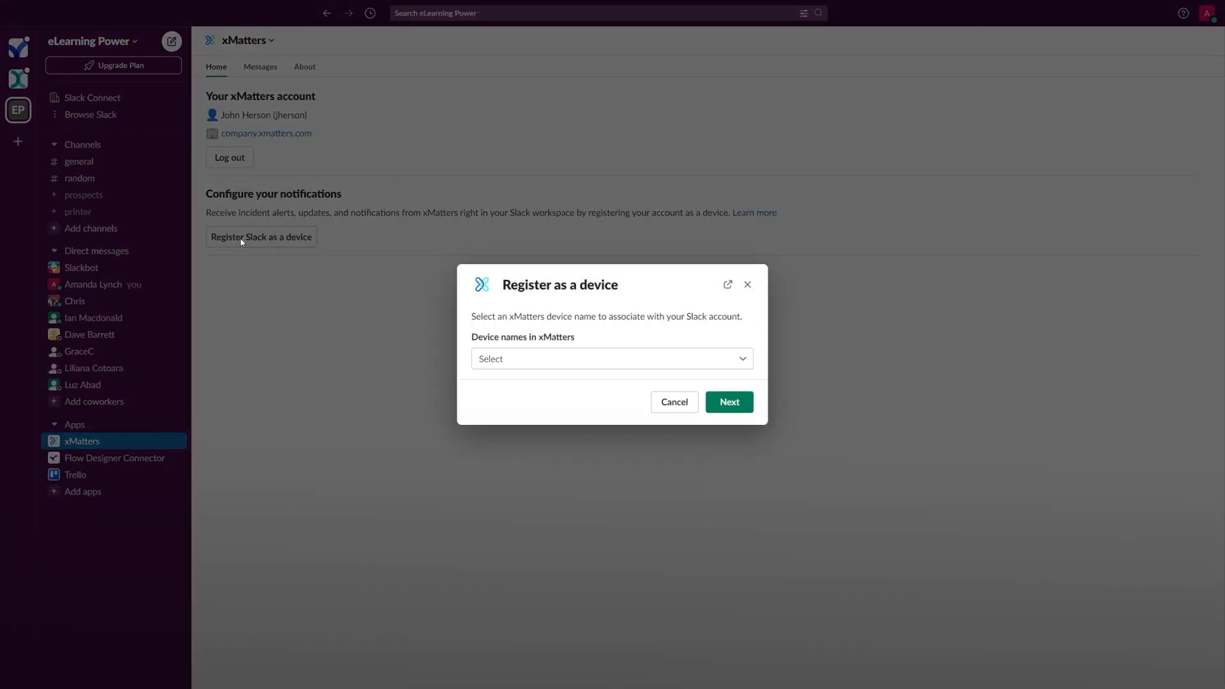
pyautogui.click(728, 401)
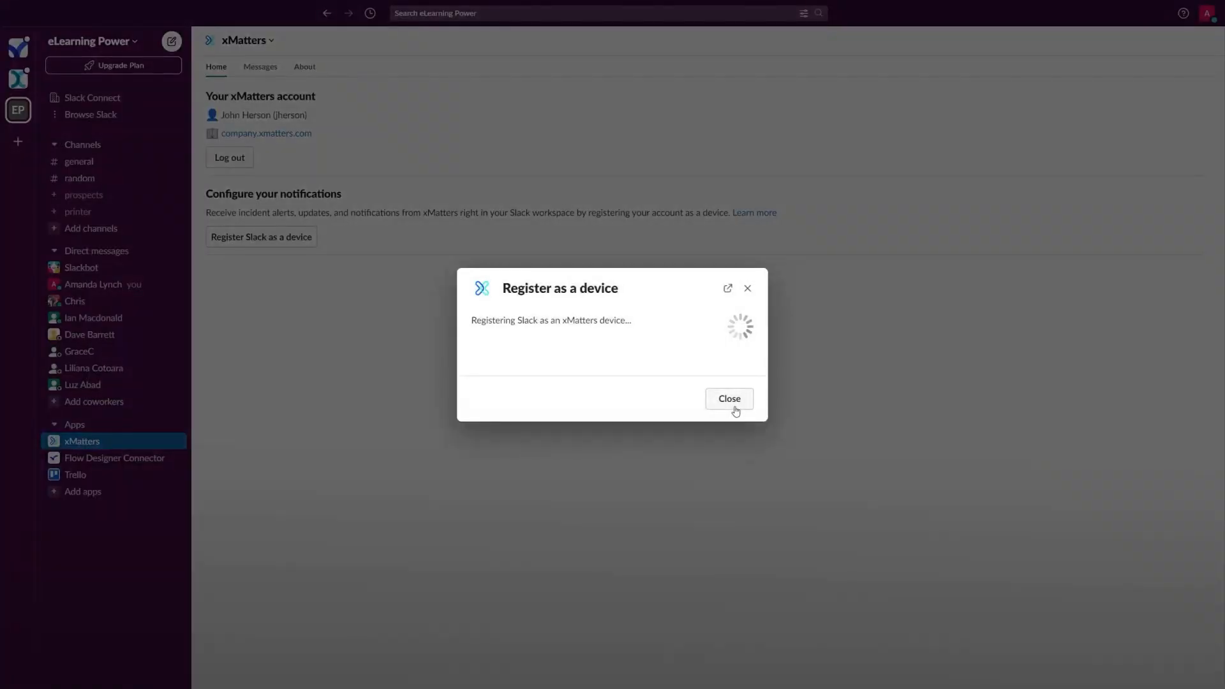
pyautogui.click(727, 398)
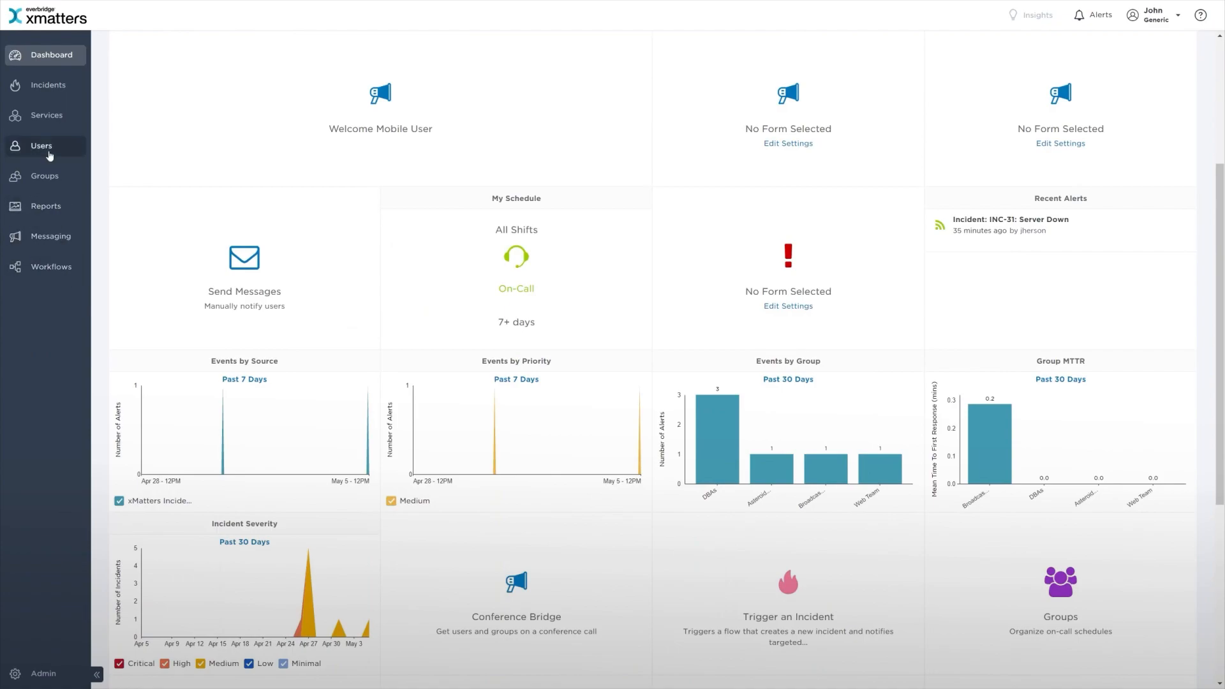
pyautogui.click(41, 146)
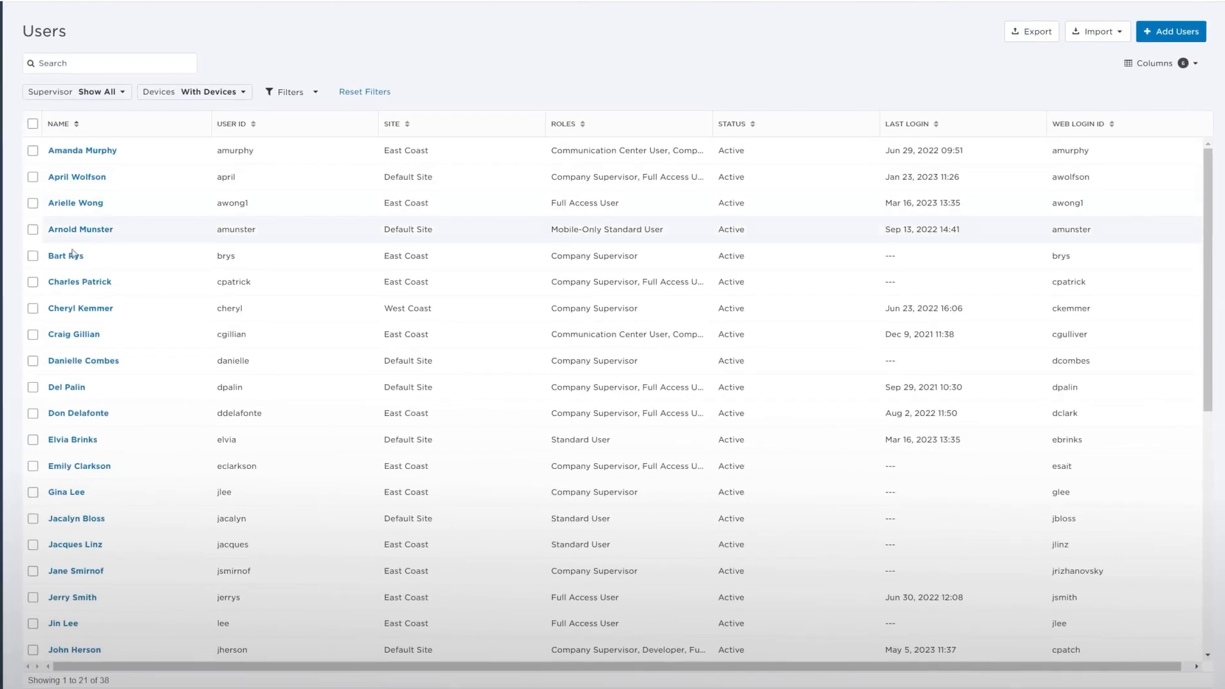
pyautogui.click(74, 650)
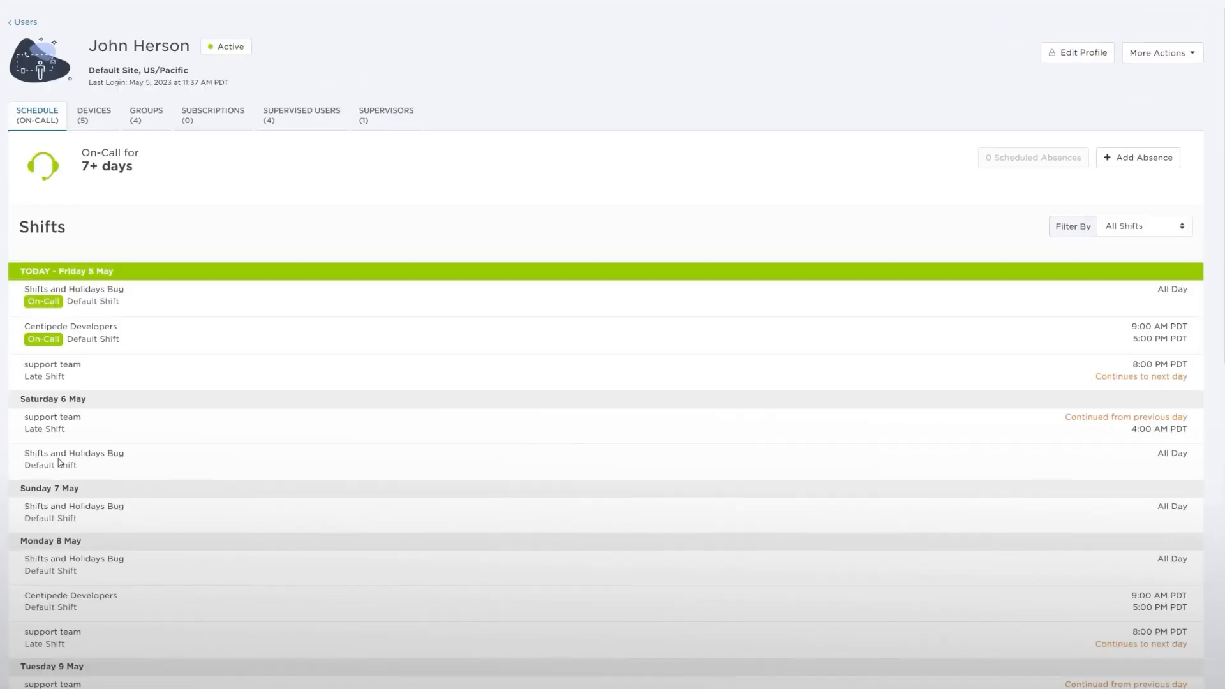
pyautogui.click(94, 115)
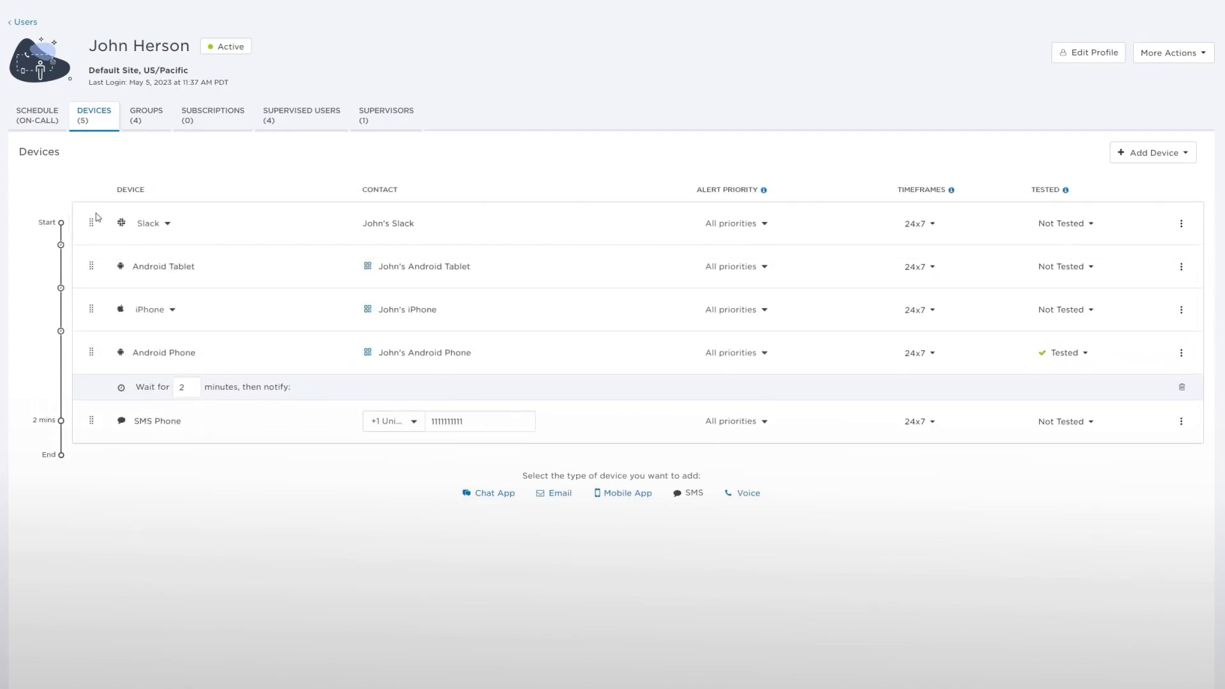
pyautogui.moveTo(159, 250)
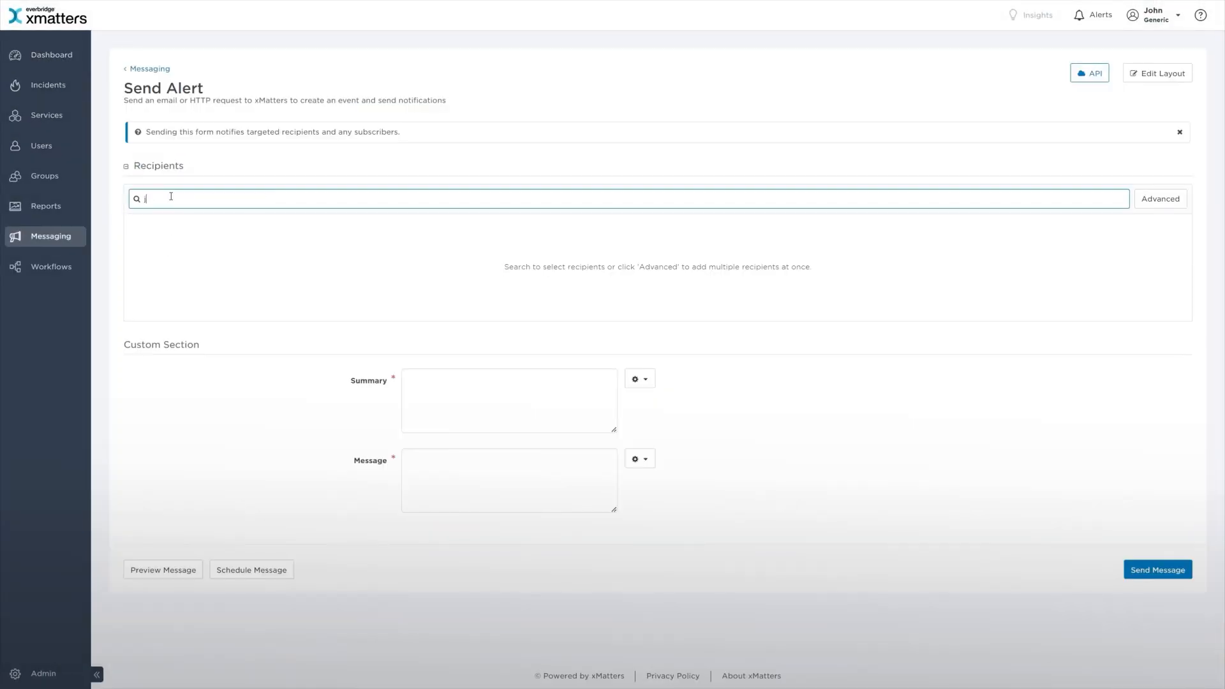
# Send a 'Web Server Down' alert with message 'Please help' and view it in Slack
pyautogui.write('Web')
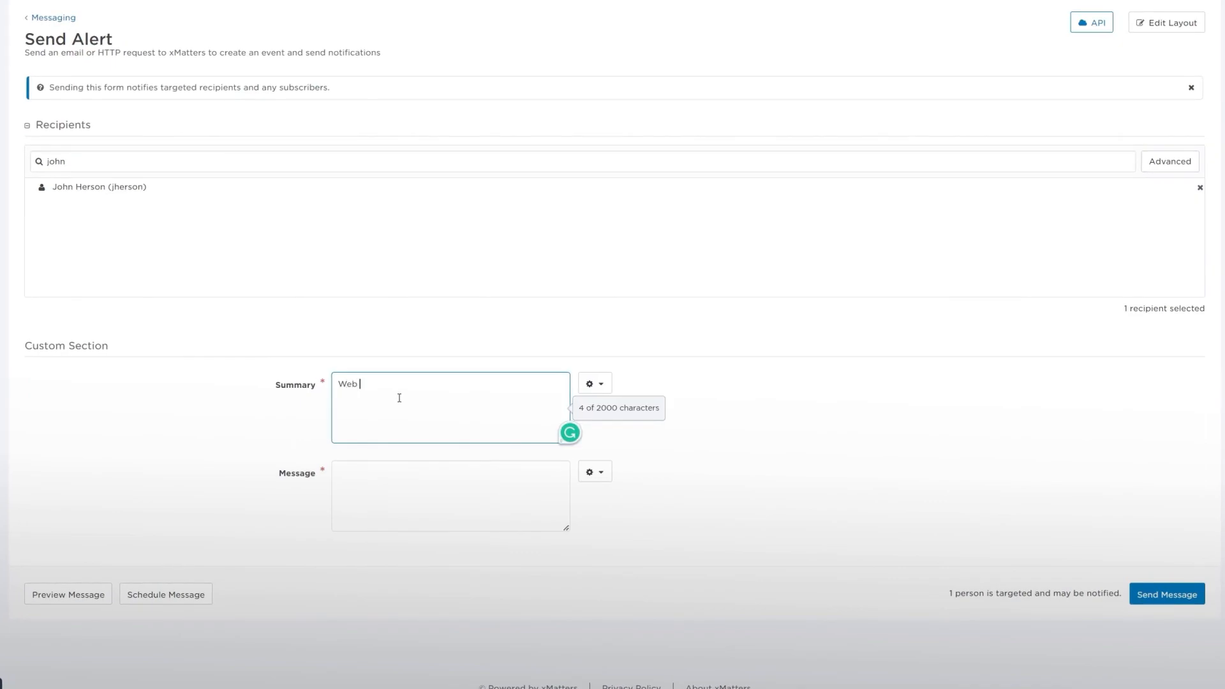
pyautogui.write('Please help')
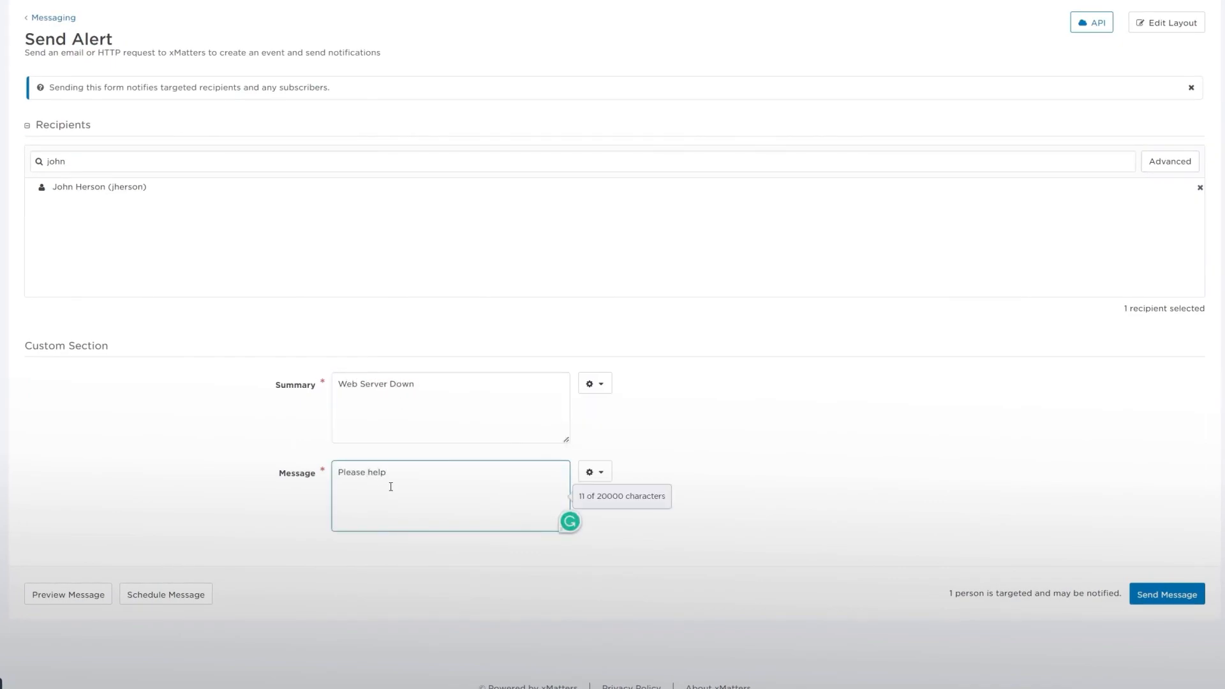
pyautogui.click(1165, 594)
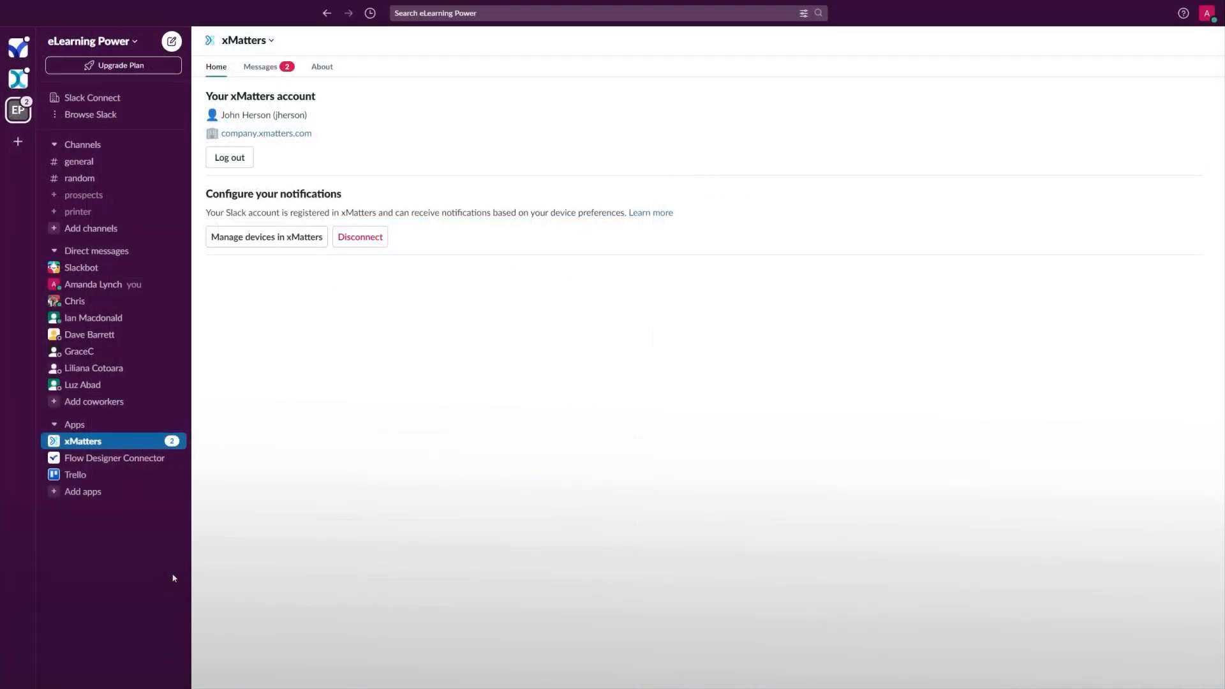
pyautogui.click(260, 67)
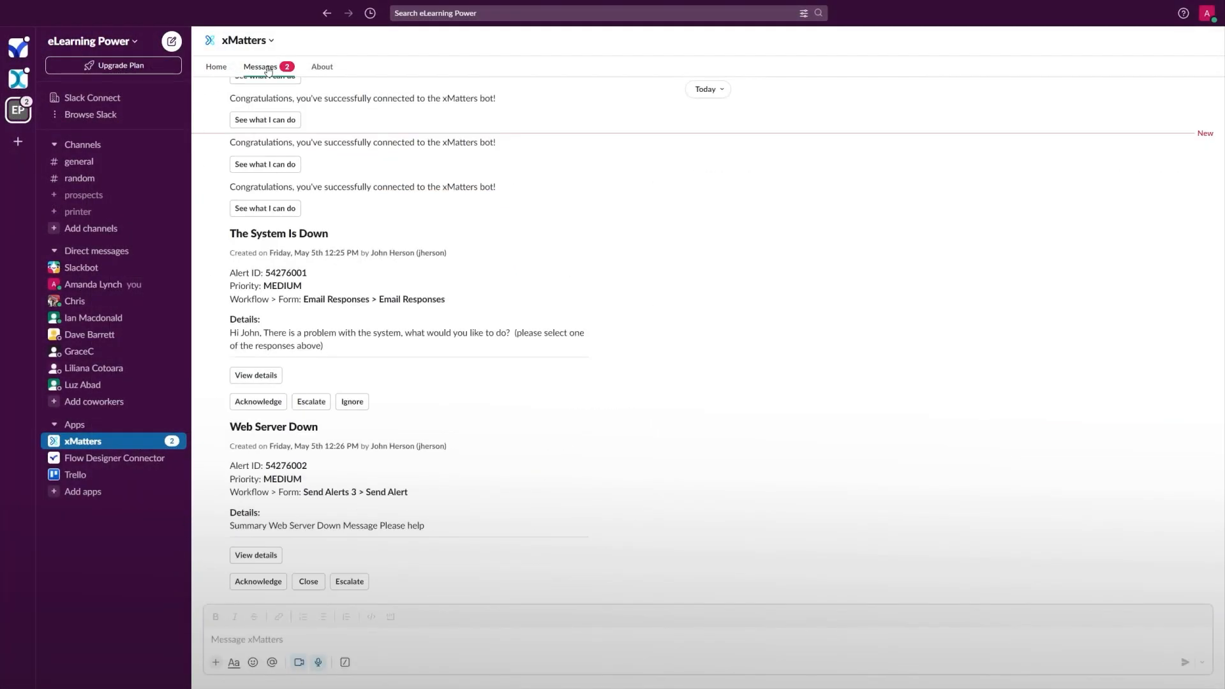